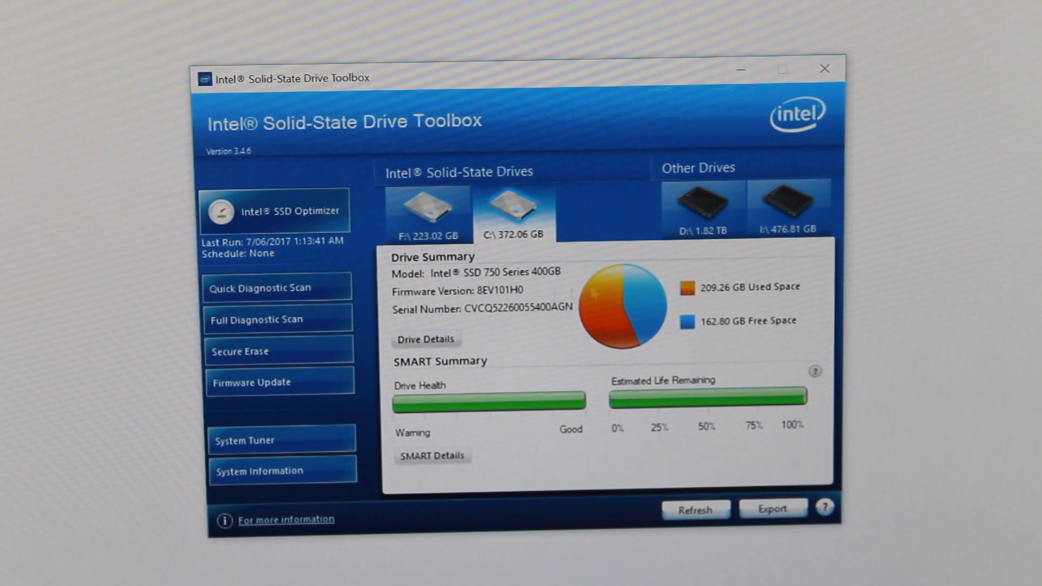
Tour the SSD 750's Firmware Update, Quick and Full Diagnostic Scan, and SSD Optimizer pages.
left_click(279, 382)
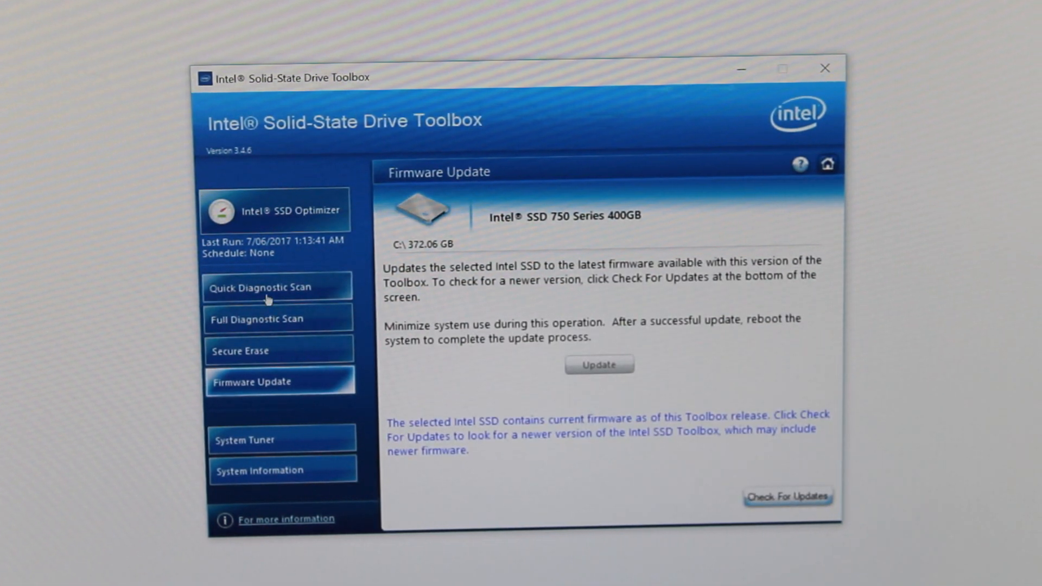
left_click(275, 286)
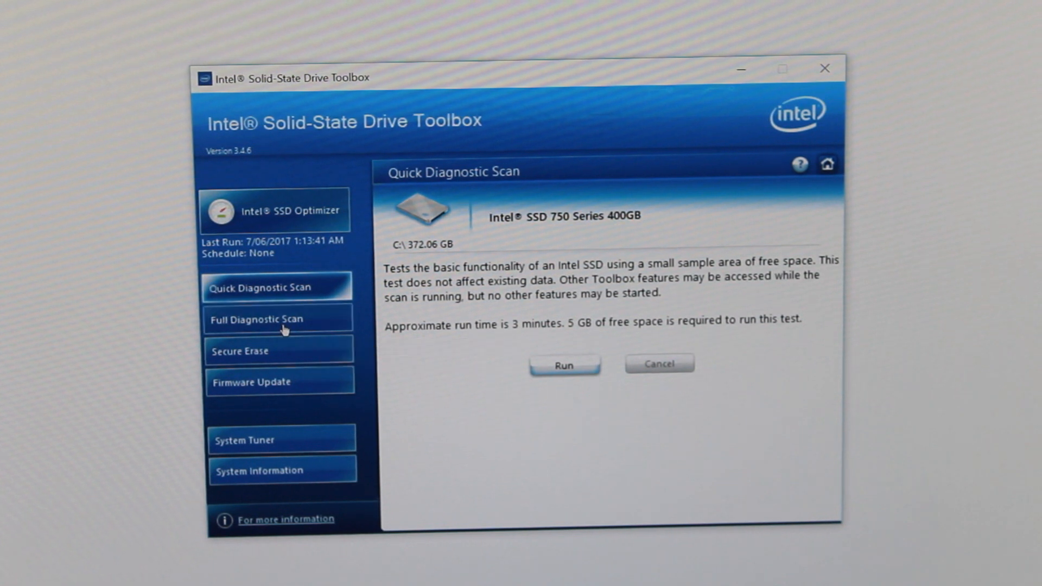
left_click(278, 320)
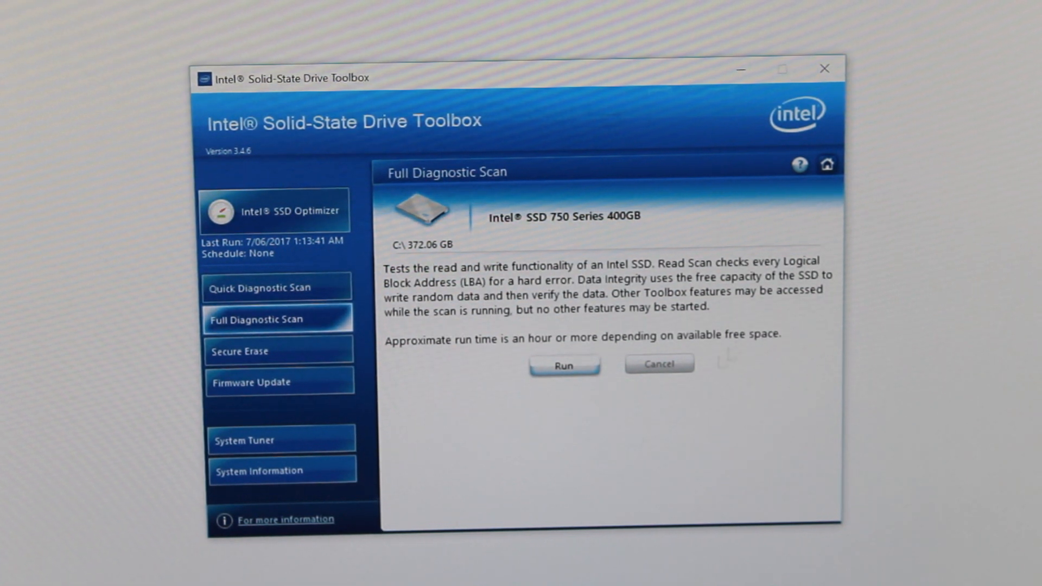
left_click(275, 210)
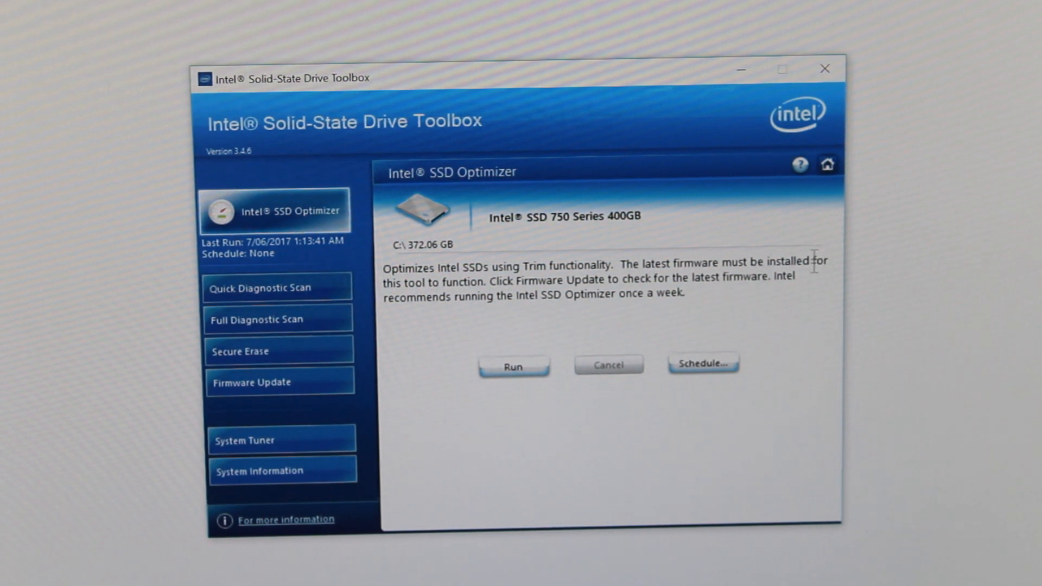
left_click(827, 164)
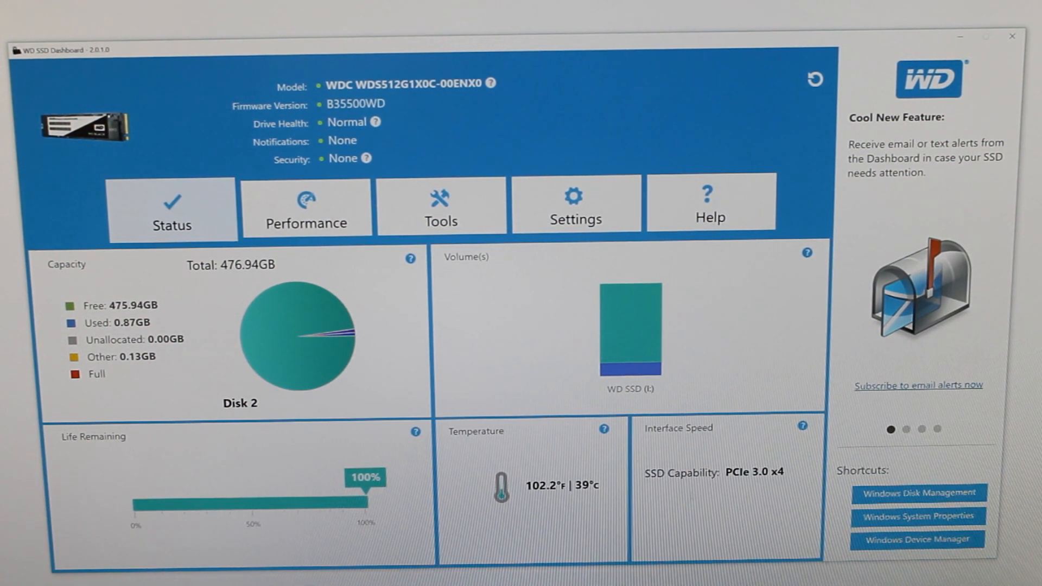
View the WD Black drive's performance chart, then confirm its firmware is up-to-date.
left_click(305, 207)
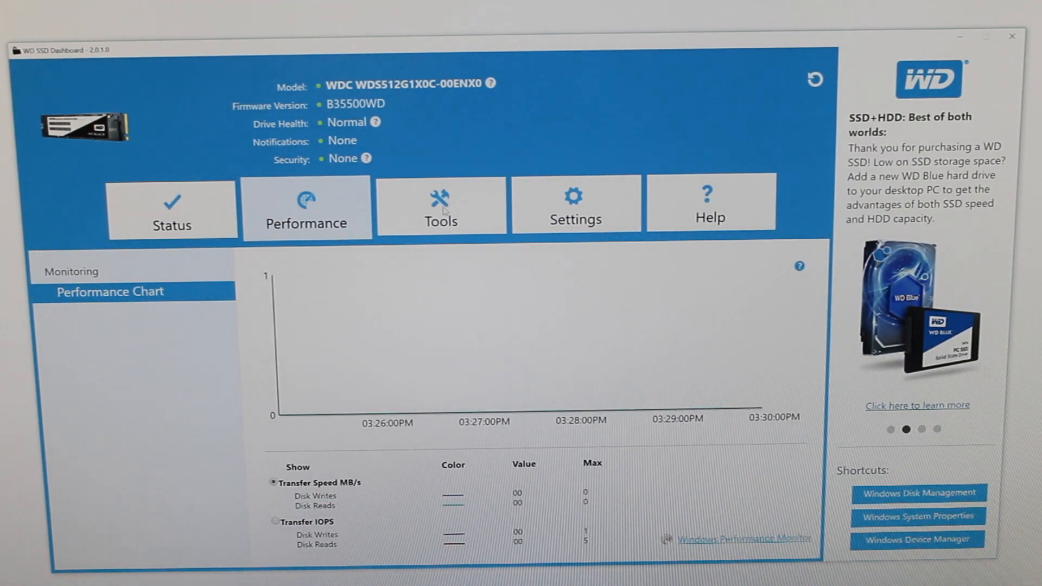
left_click(440, 204)
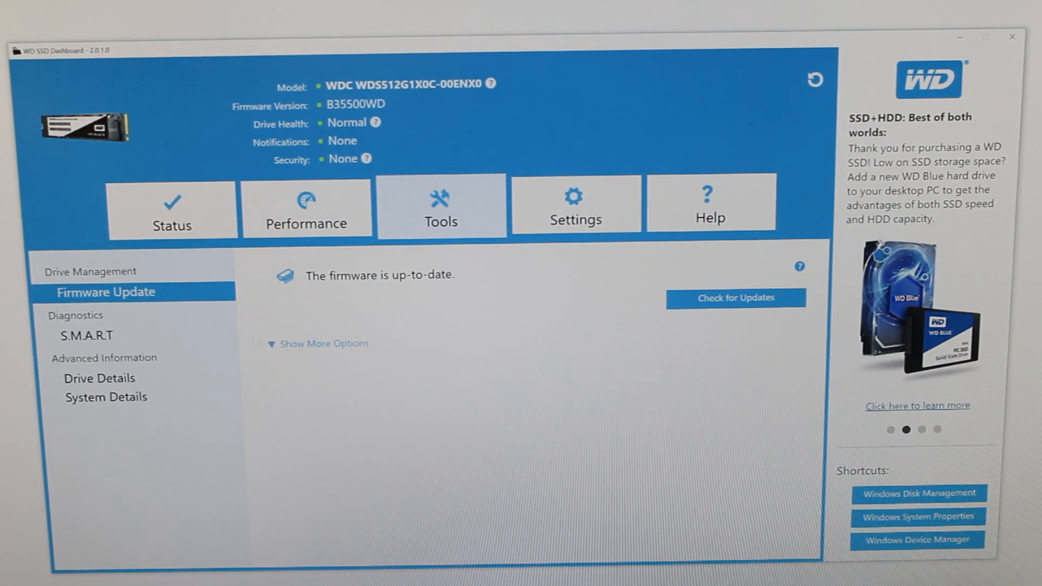
left_click(86, 336)
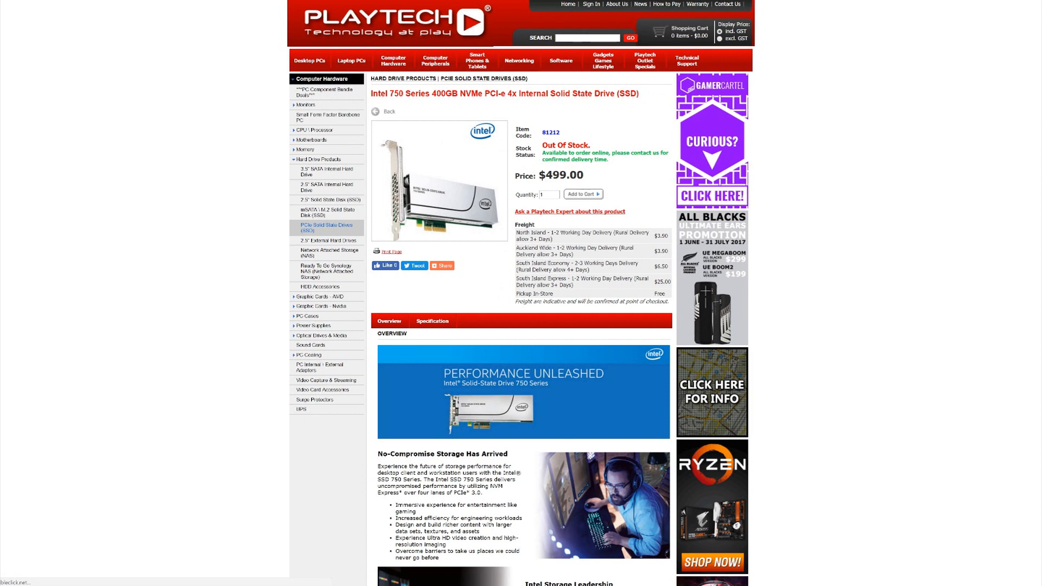
Open the WD Black 512GB M.2 NVMe SSD product page at $345.
left_click(320, 224)
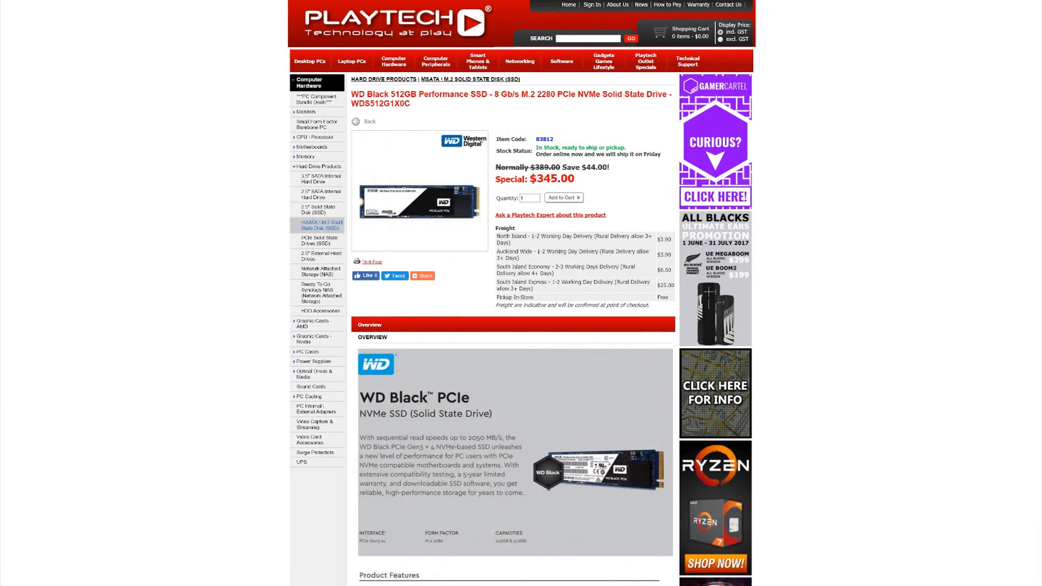